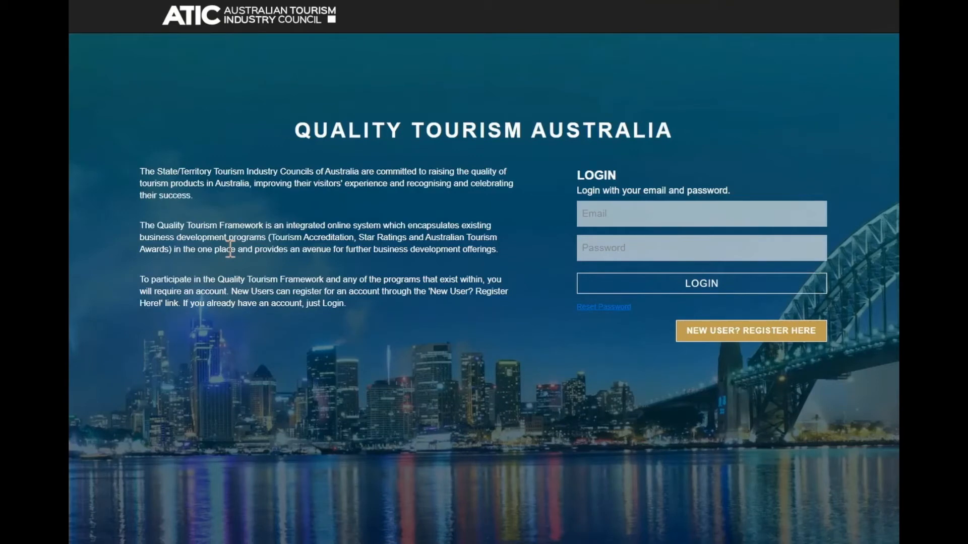
pyautogui.moveTo(251, 236)
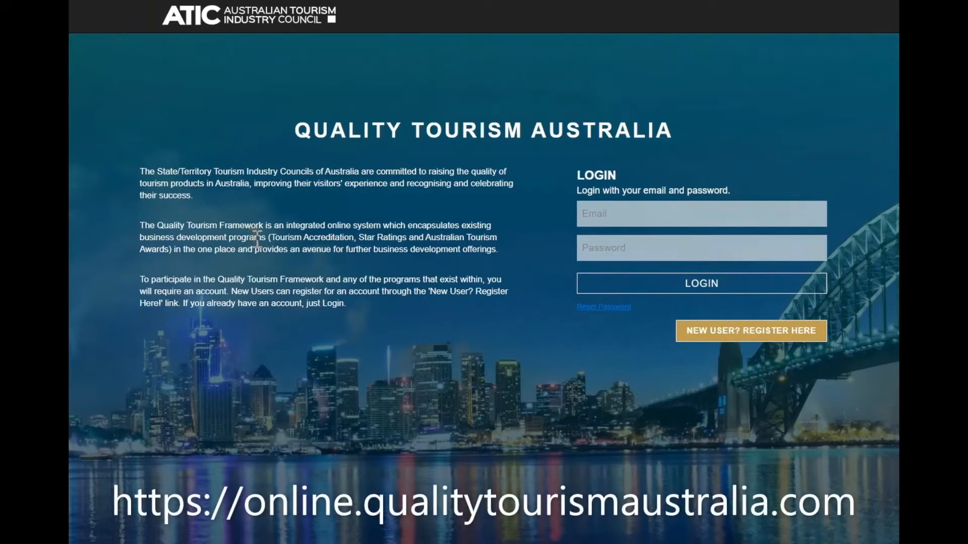
pyautogui.moveTo(731, 344)
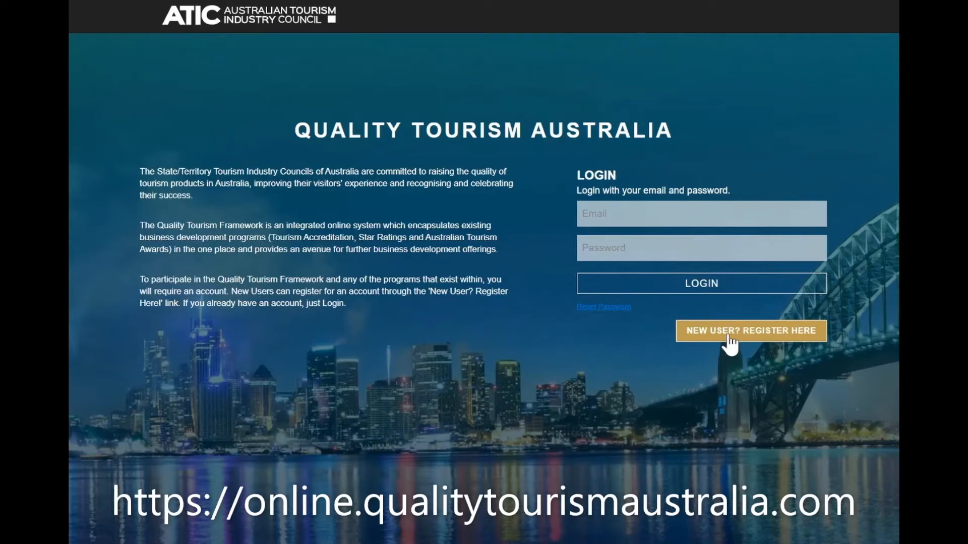
# Step: Open the 'New User? Register Here' sign-up form from the login page
pyautogui.click(750, 331)
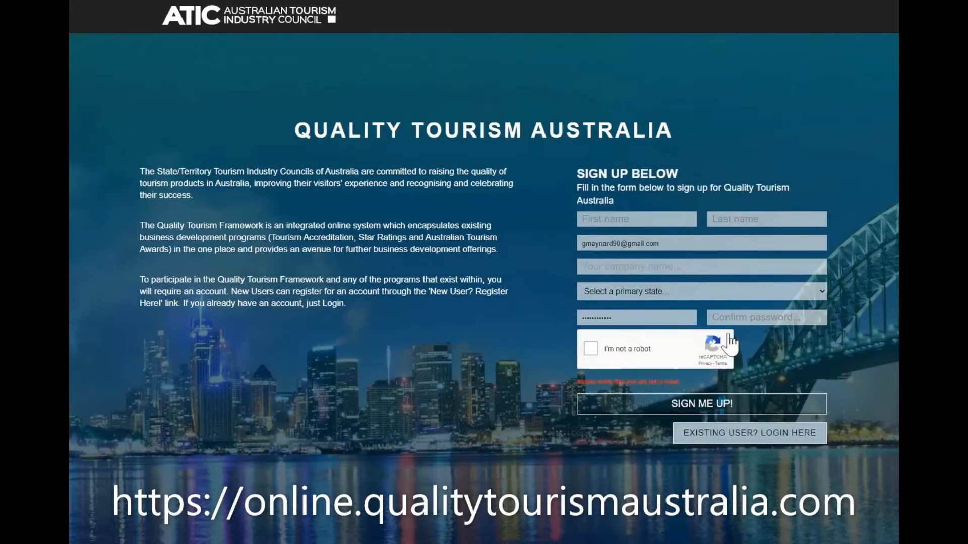
pyautogui.moveTo(731, 308)
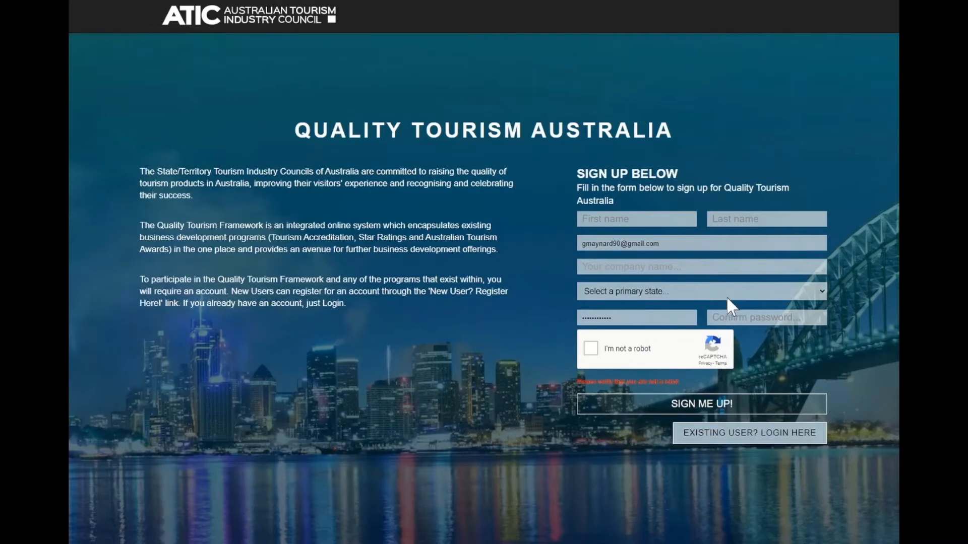
pyautogui.moveTo(758, 410)
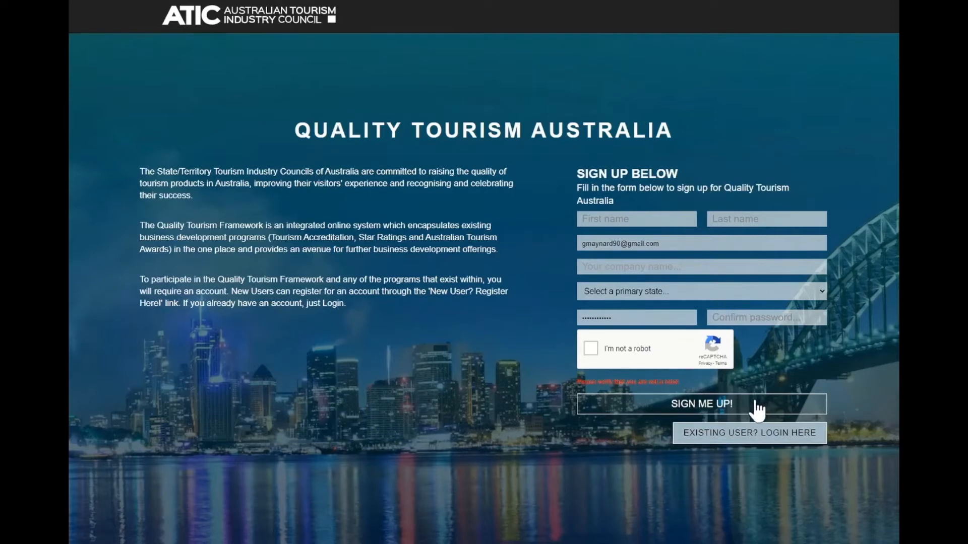
# Step: Log in with the existing account and advance to the business registration section
pyautogui.click(748, 433)
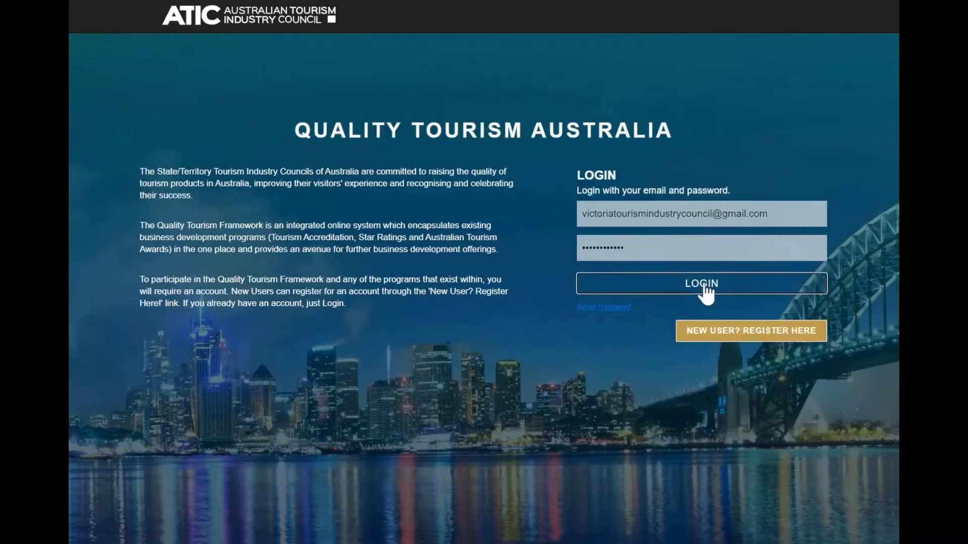
pyautogui.click(700, 284)
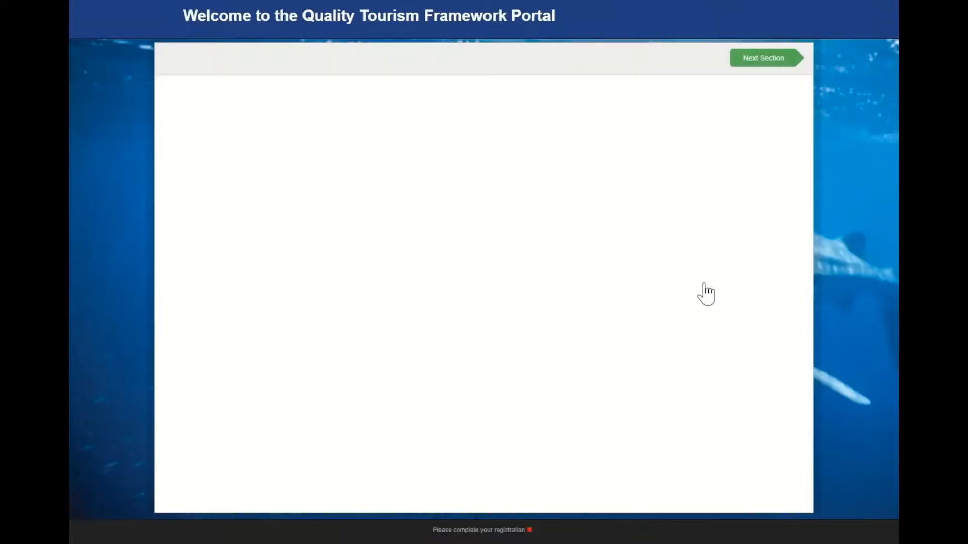
pyautogui.click(762, 58)
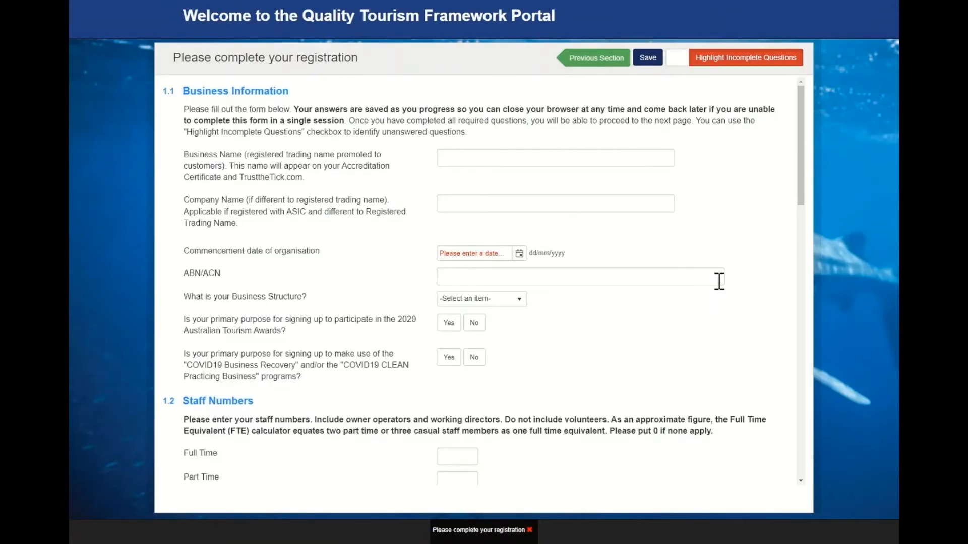
pyautogui.moveTo(637, 121)
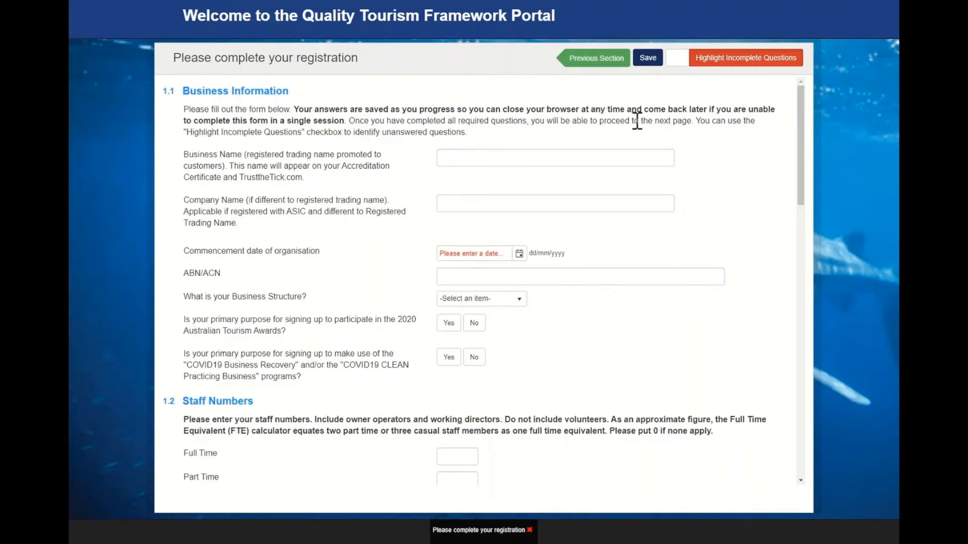
pyautogui.moveTo(662, 178)
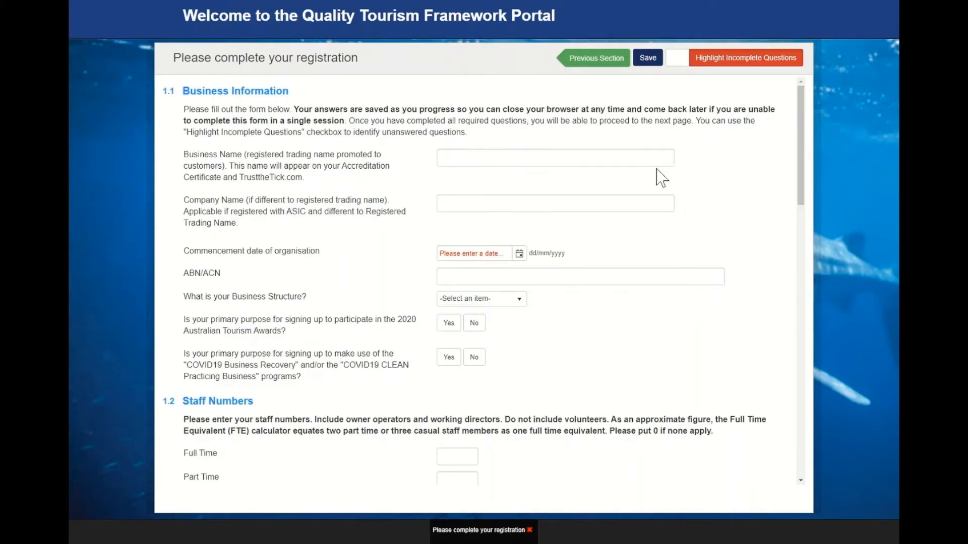
# Step: Scroll through the empty registration form down to the final ATDW question
pyautogui.scroll(-3)
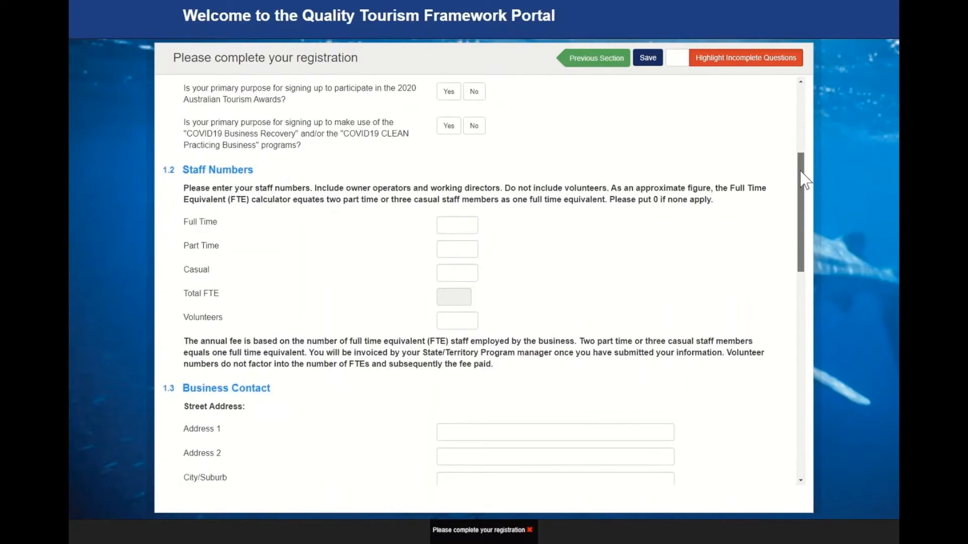
pyautogui.scroll(-3)
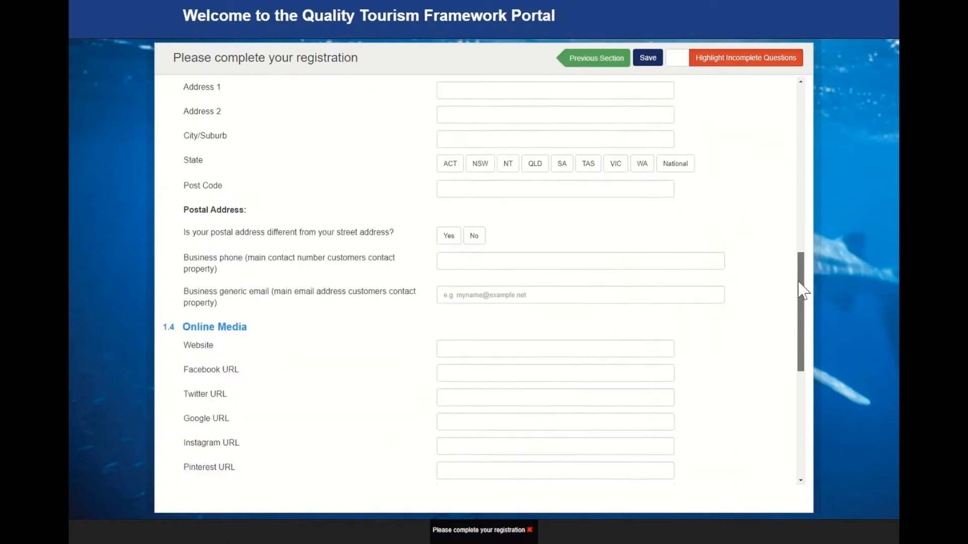
pyautogui.scroll(-3)
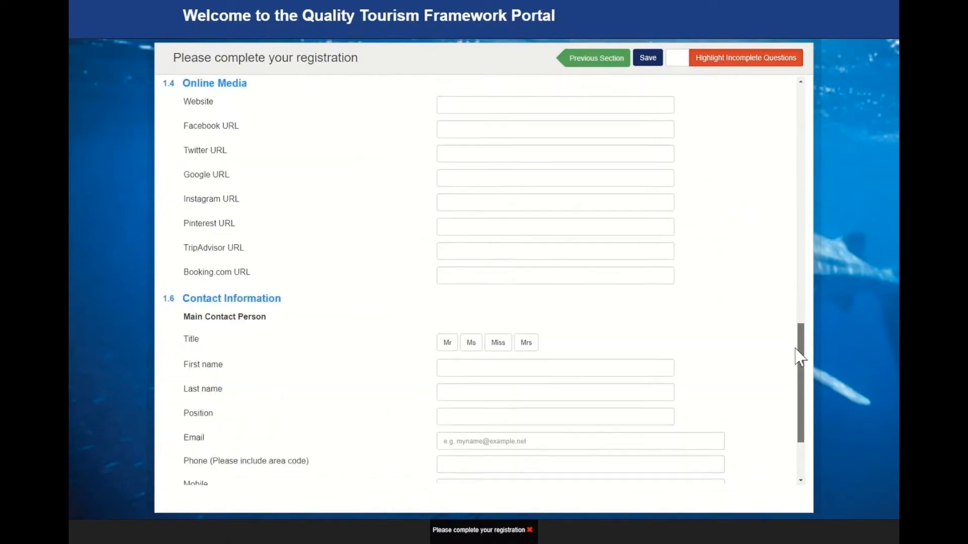
pyautogui.scroll(-3)
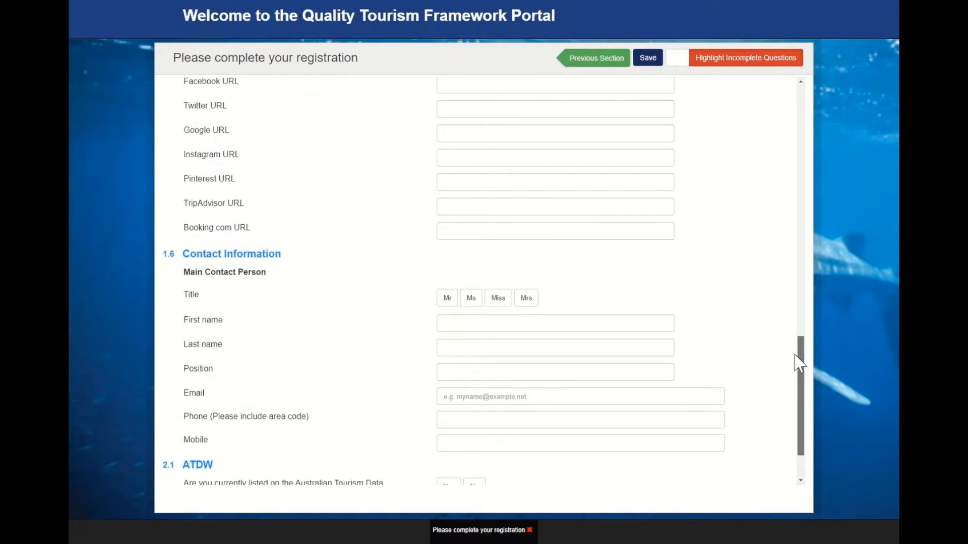
pyautogui.scroll(-3)
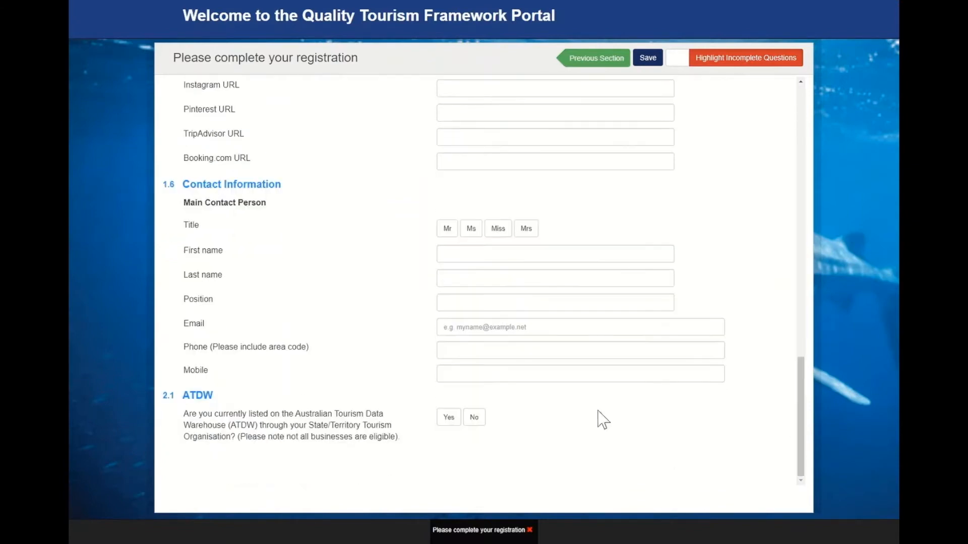
pyautogui.moveTo(574, 418)
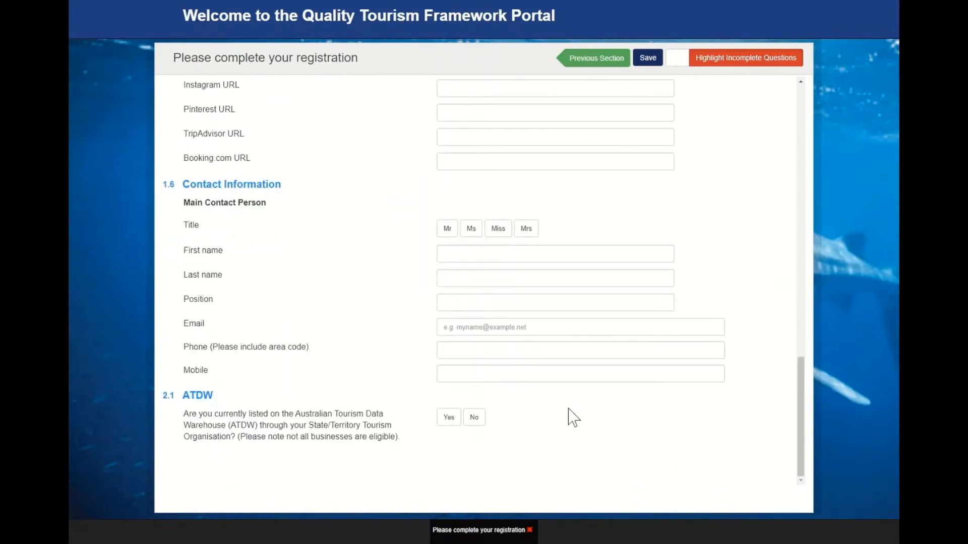
pyautogui.moveTo(578, 409)
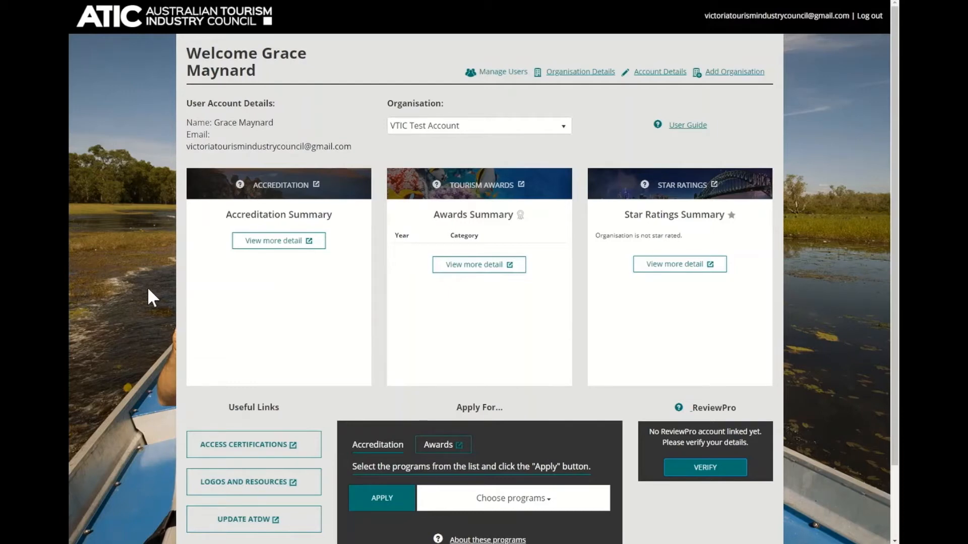
pyautogui.moveTo(184, 325)
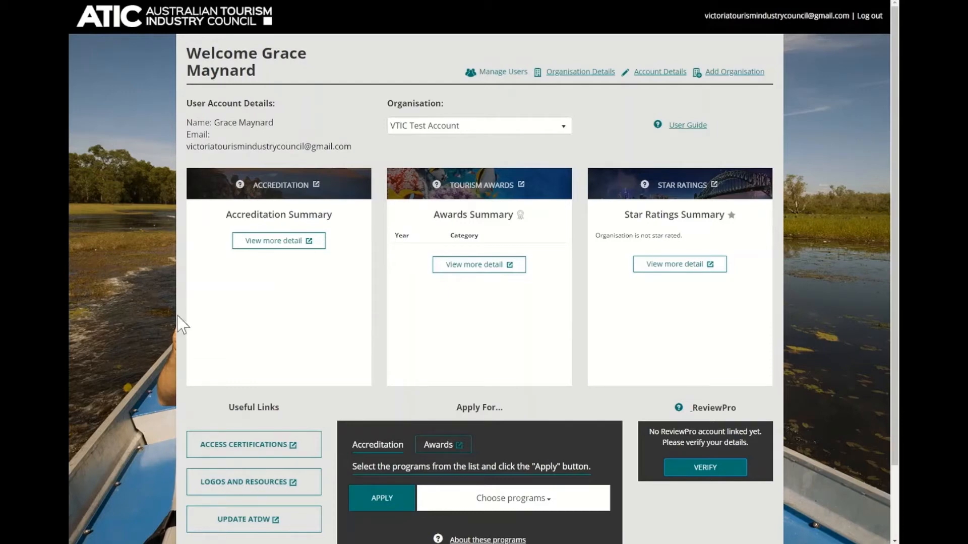
pyautogui.moveTo(627, 470)
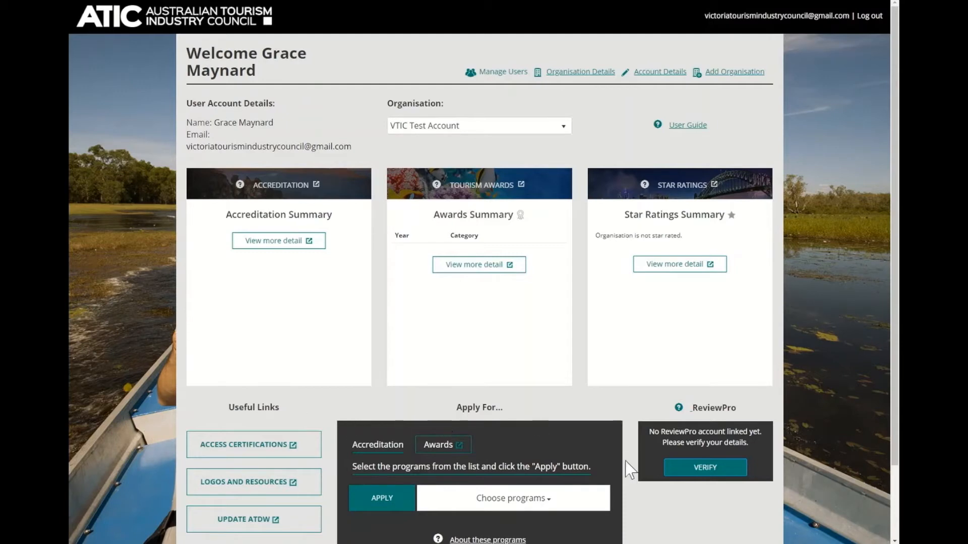
# Step: Choose COVID-19 CLEAN Practicing Business from the programs list and apply
pyautogui.scroll(-3)
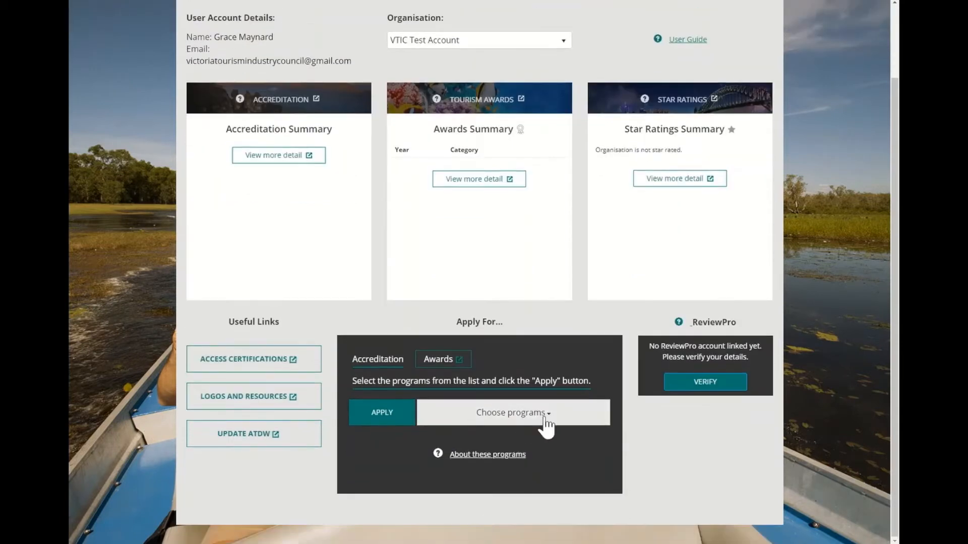
pyautogui.click(512, 412)
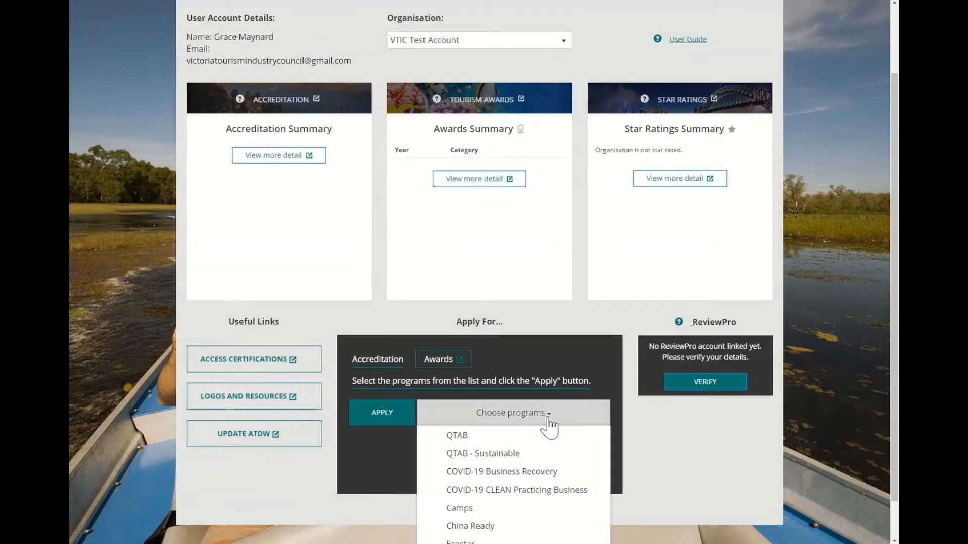
pyautogui.scroll(-3)
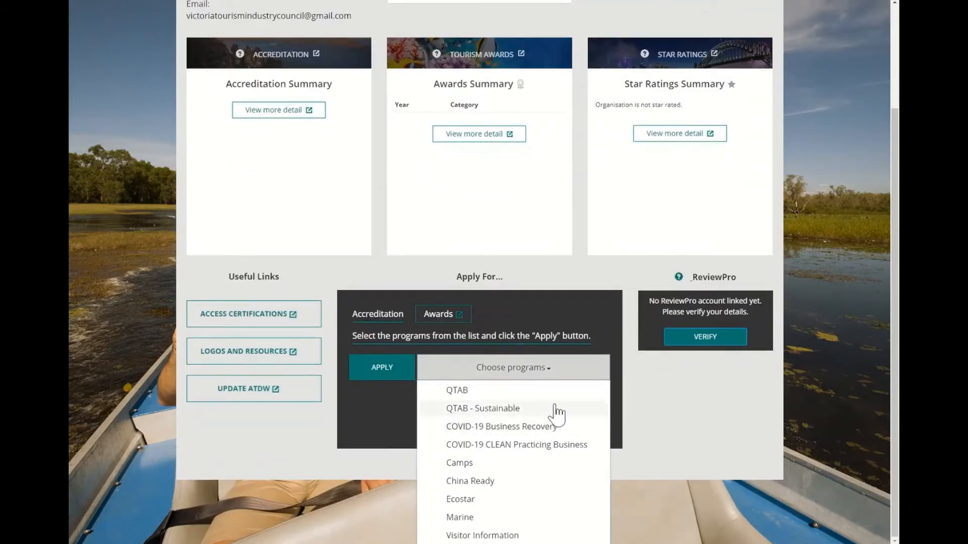
pyautogui.click(516, 444)
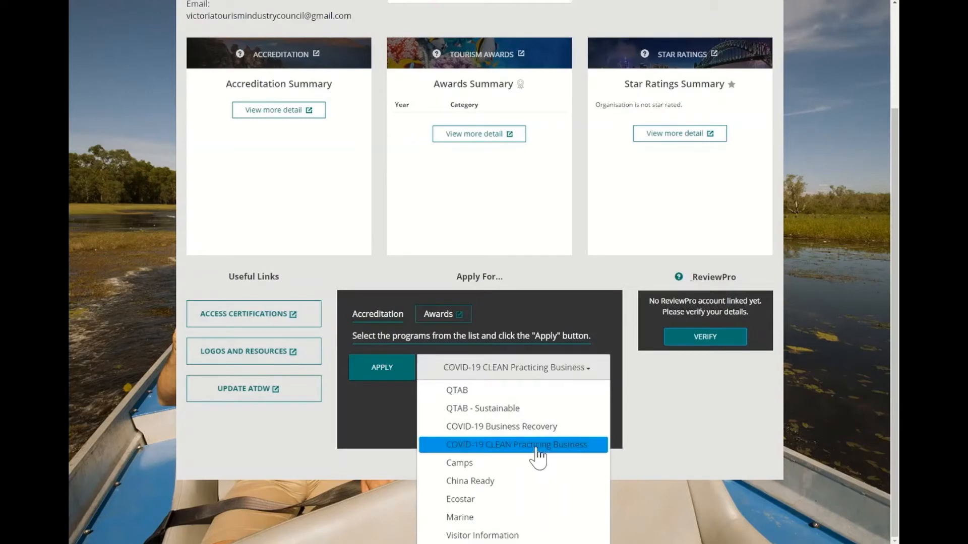
pyautogui.moveTo(401, 382)
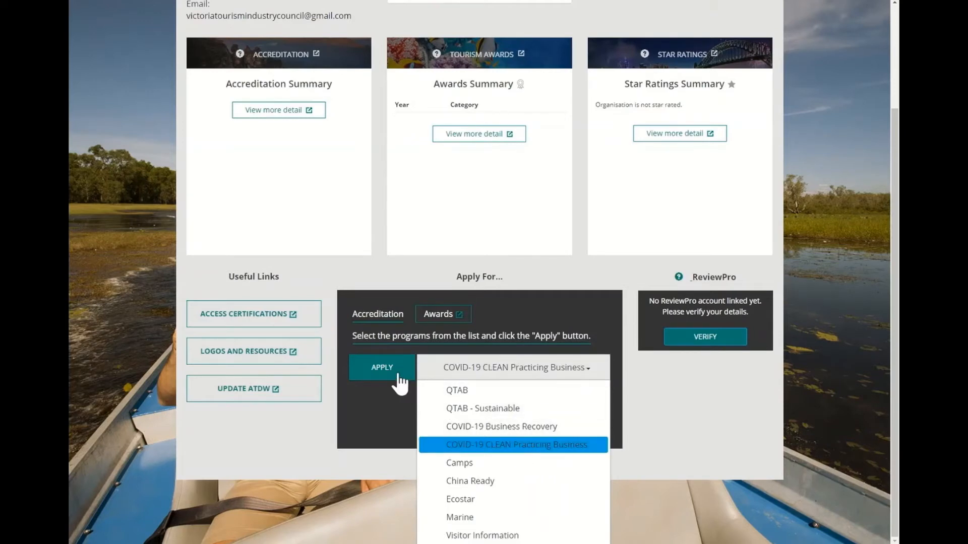
pyautogui.click(381, 367)
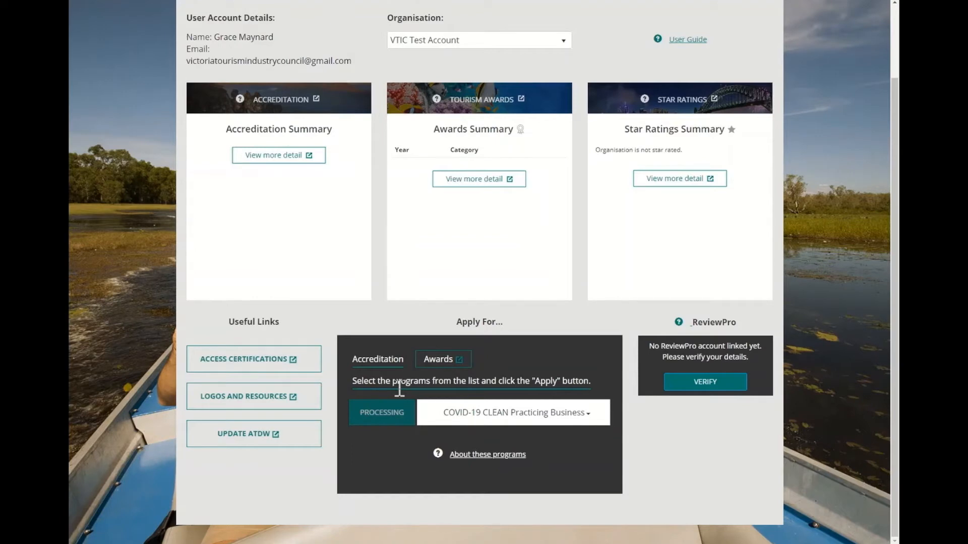
# Step: Dismiss the registration confirmation and view the Accreditation Summary's detailed record
pyautogui.click(381, 412)
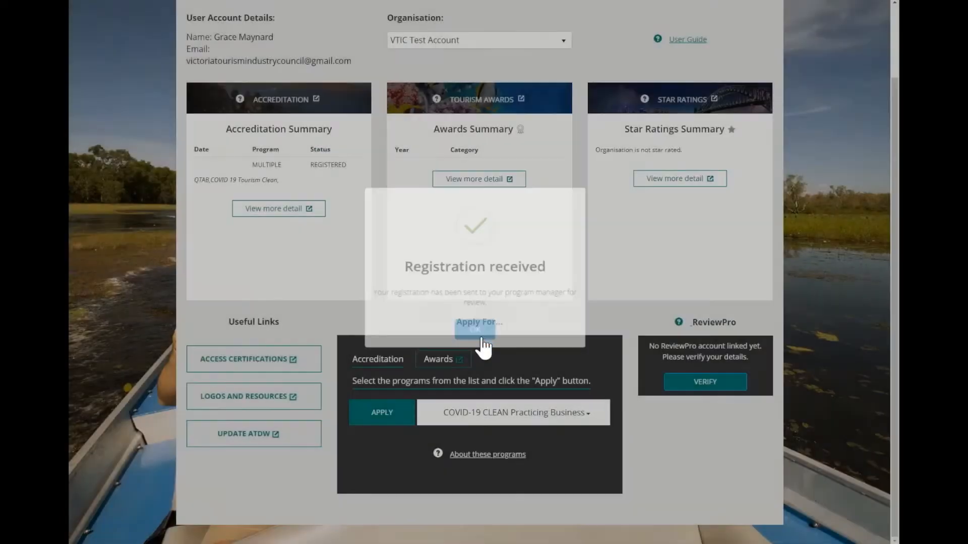
pyautogui.click(474, 329)
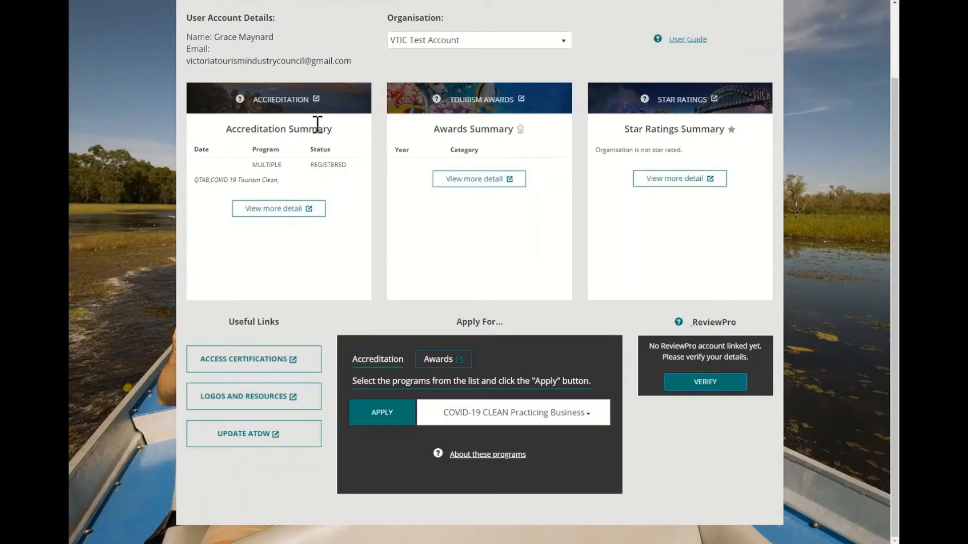
pyautogui.moveTo(326, 237)
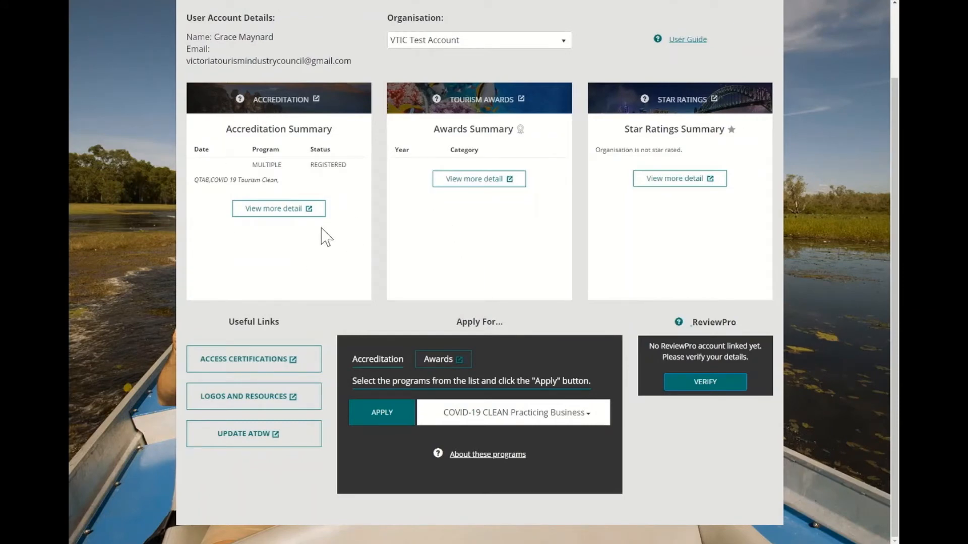
pyautogui.moveTo(310, 162)
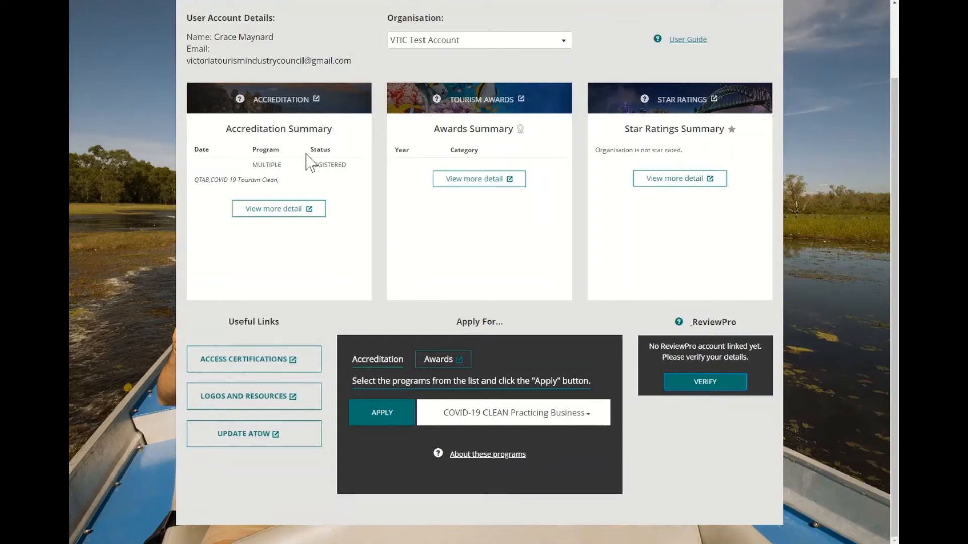
pyautogui.moveTo(277, 181)
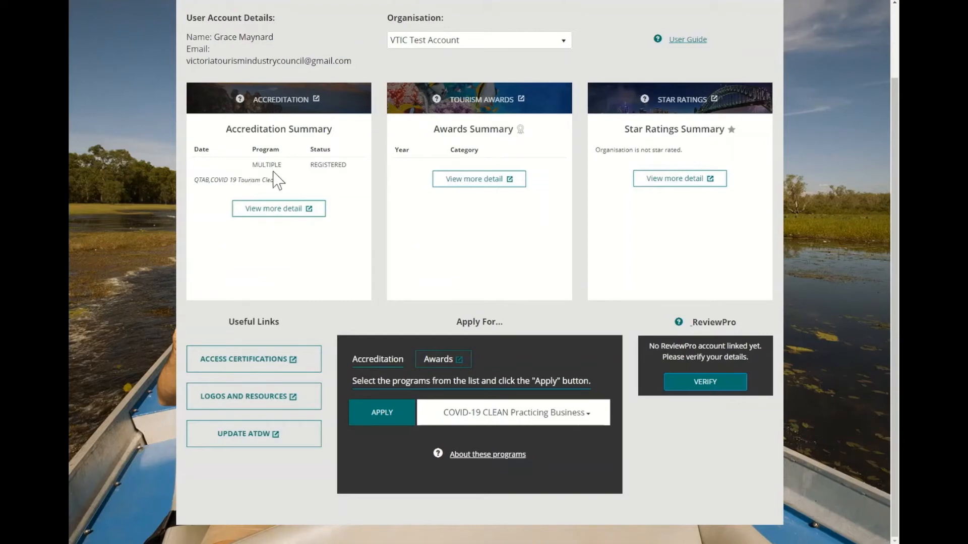
pyautogui.moveTo(206, 180)
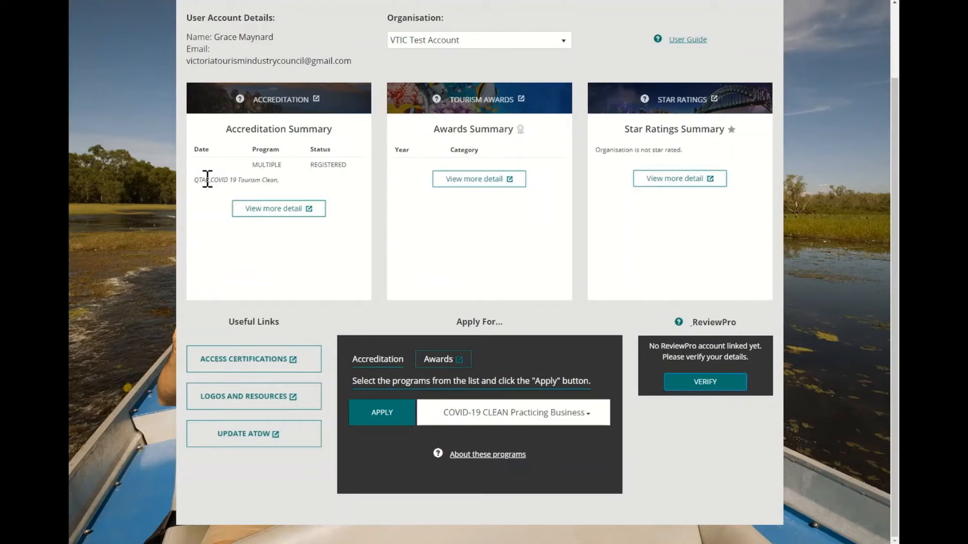
pyautogui.moveTo(258, 182)
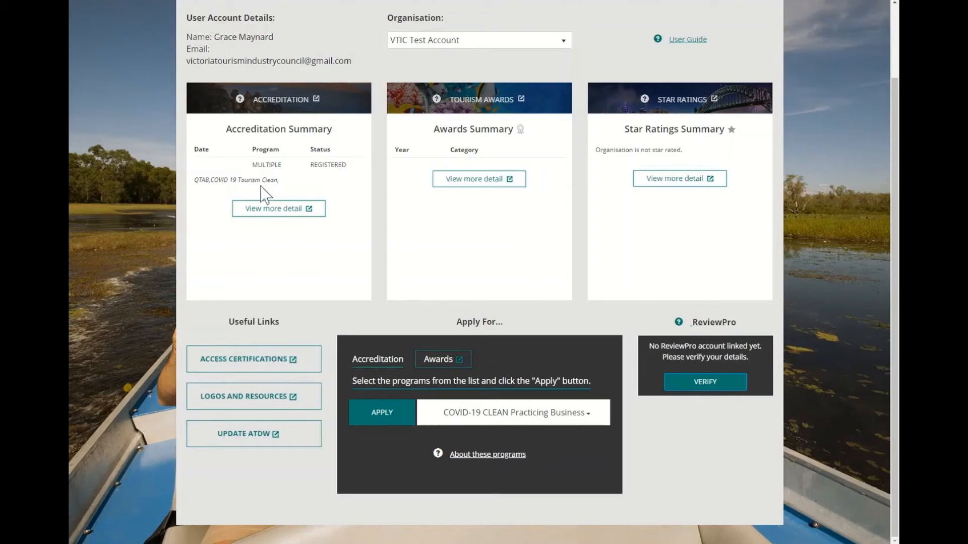
pyautogui.click(278, 208)
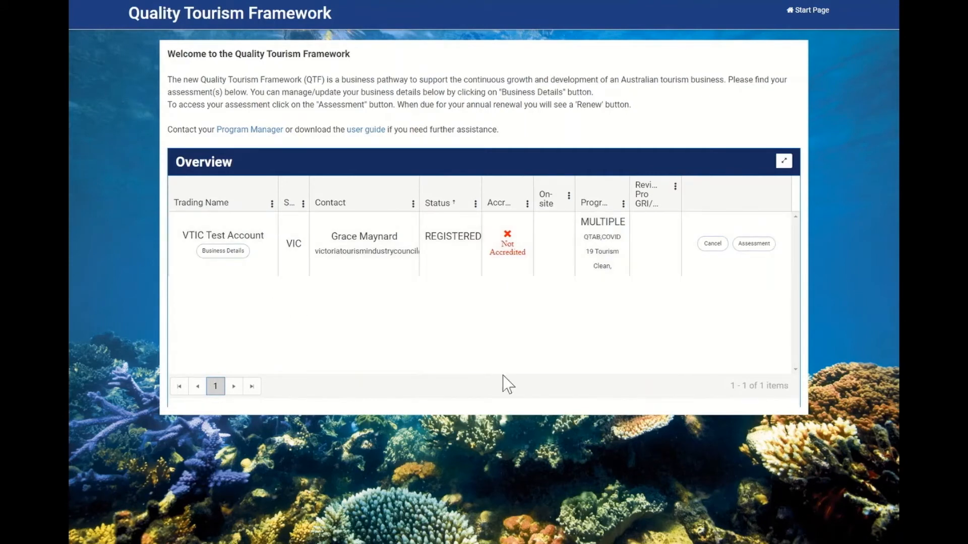
pyautogui.moveTo(666, 328)
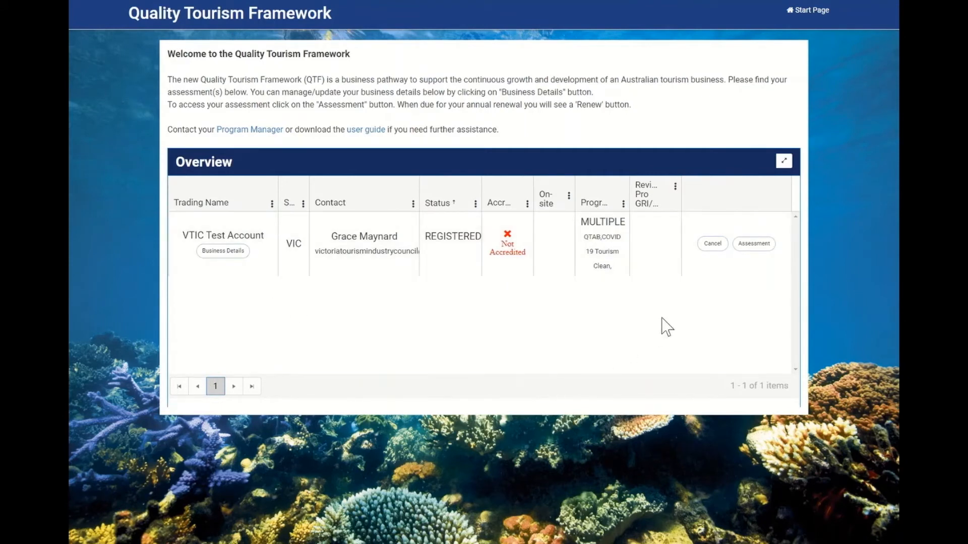
pyautogui.moveTo(435, 279)
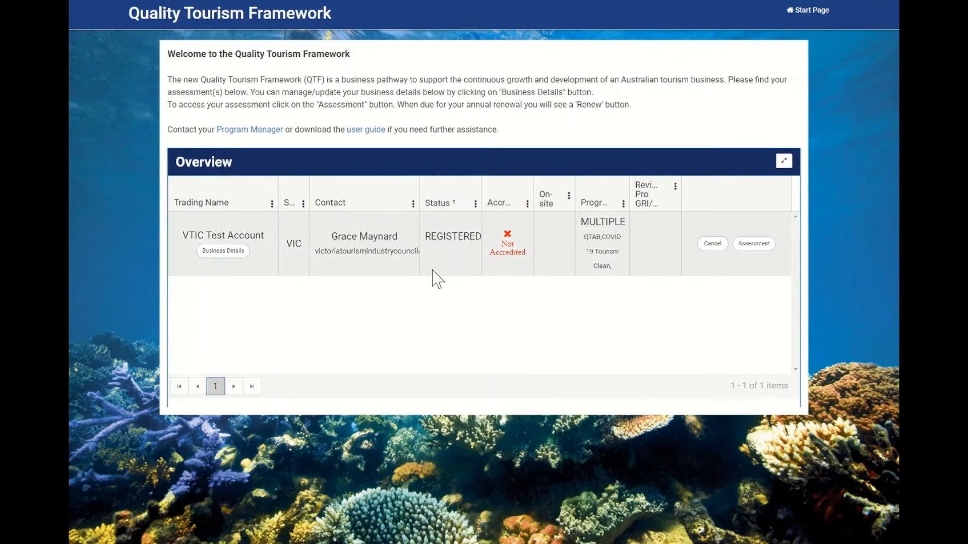
pyautogui.moveTo(471, 233)
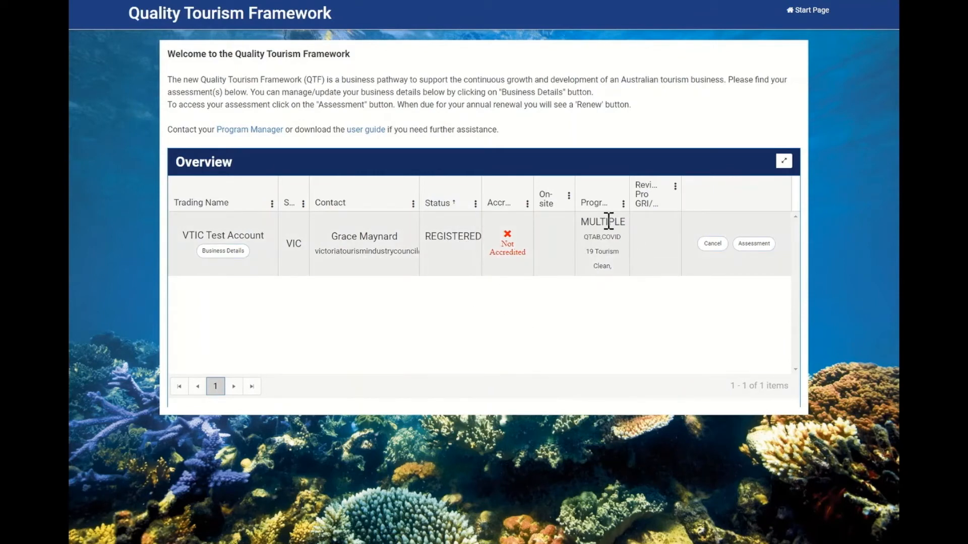
pyautogui.moveTo(602, 241)
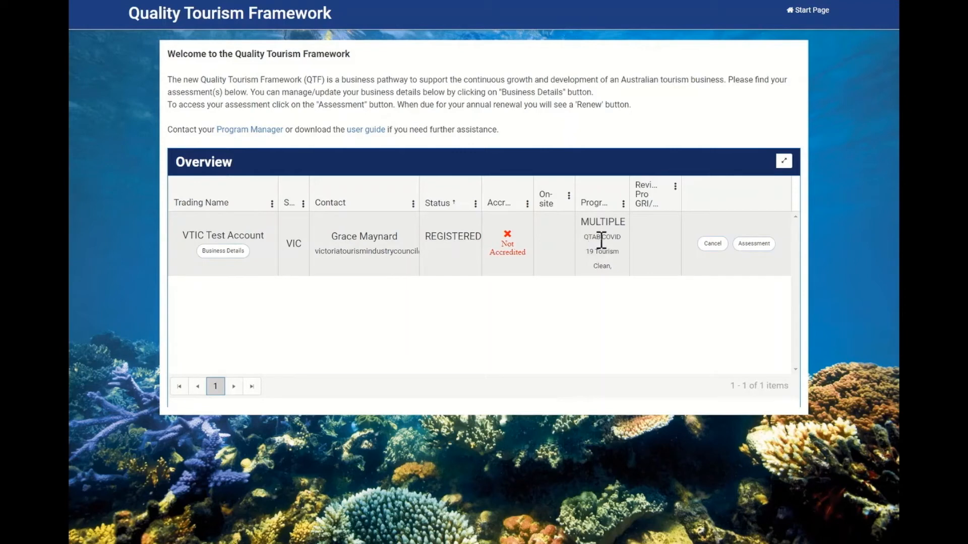
pyautogui.moveTo(594, 240)
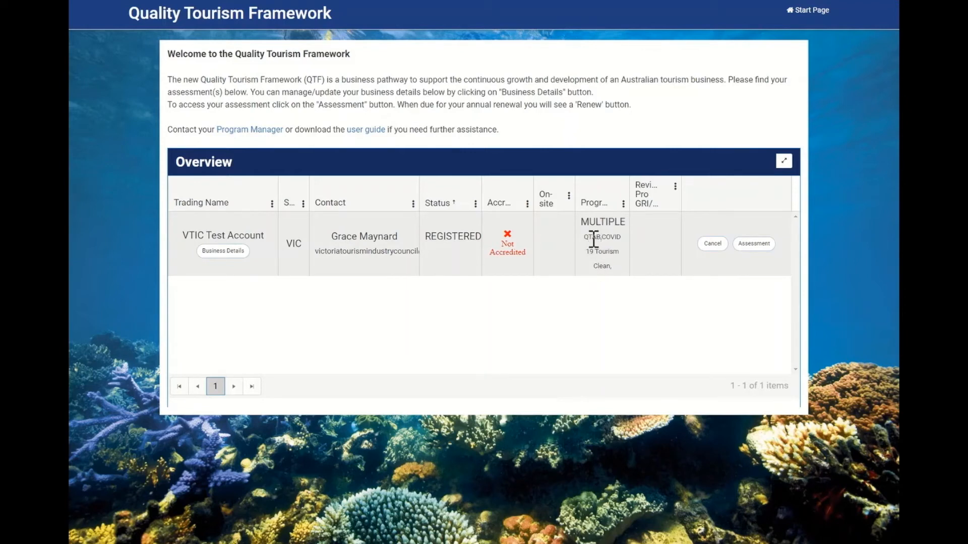
pyautogui.moveTo(617, 256)
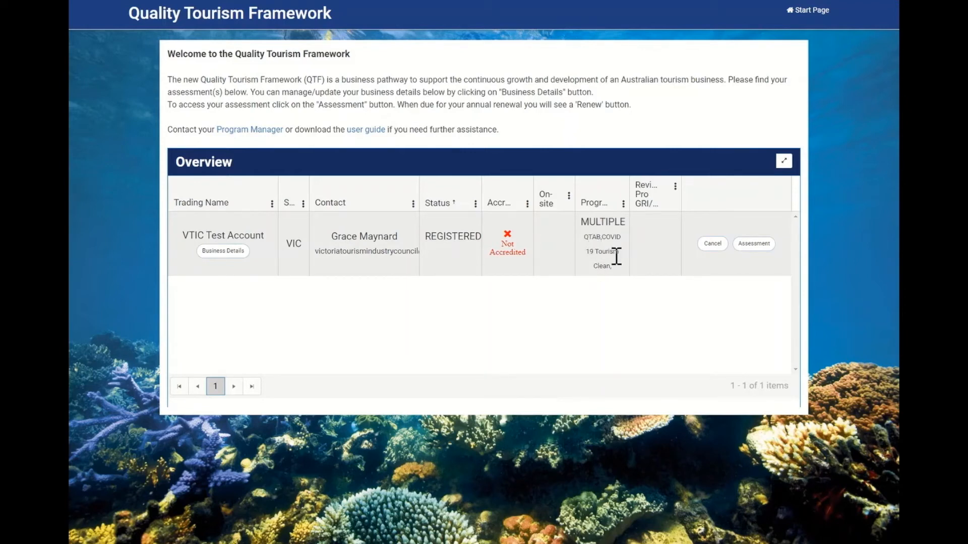
pyautogui.moveTo(762, 271)
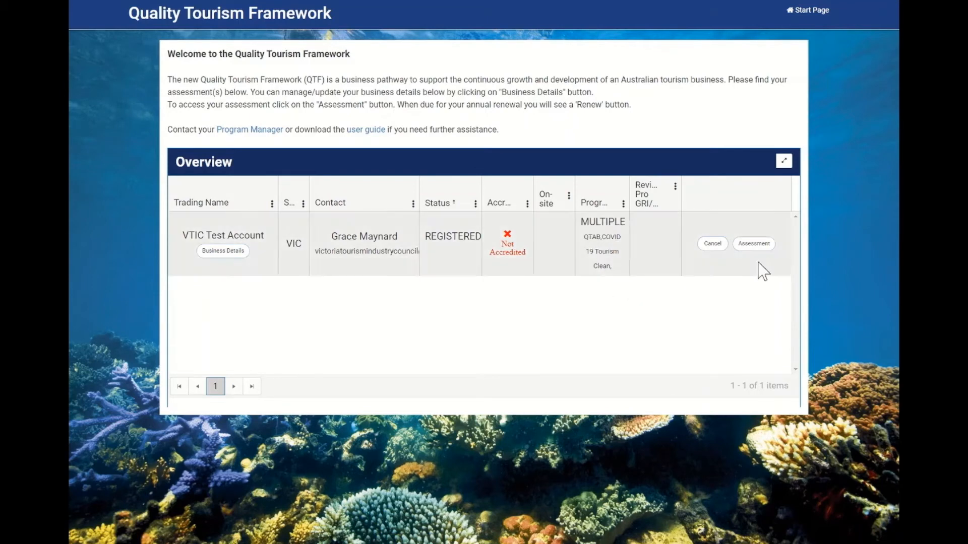
# Step: Open the Assessment for the VTIC Test Account row in the Overview table
pyautogui.click(753, 243)
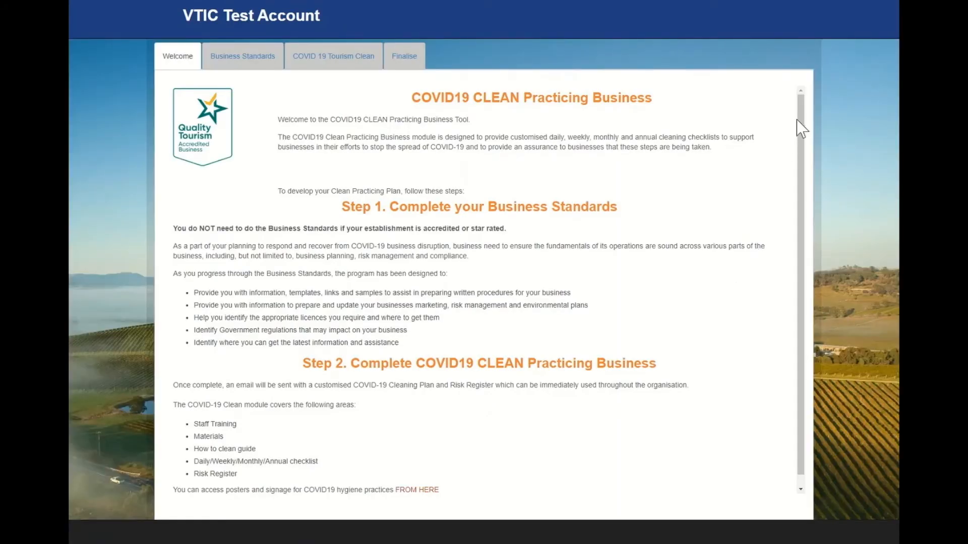
pyautogui.moveTo(499, 135)
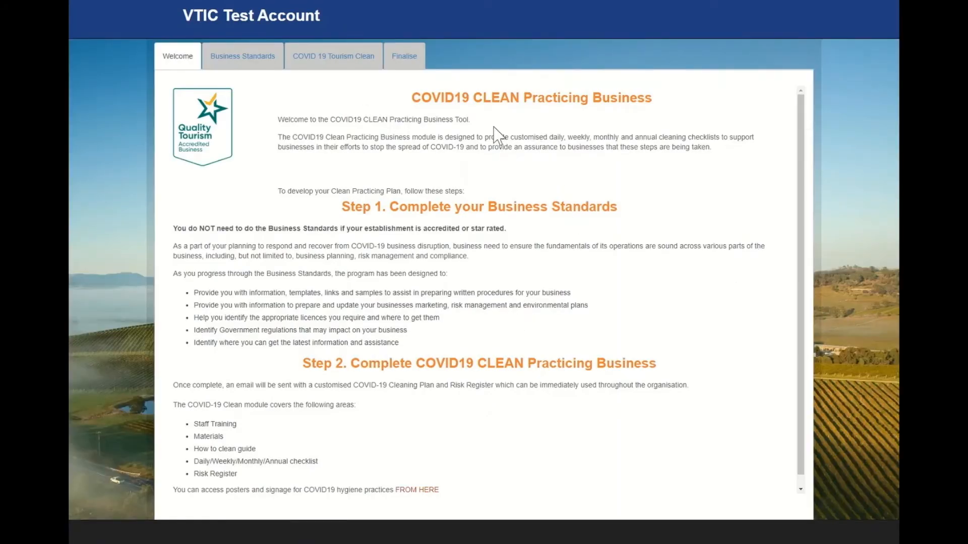
# Step: Scroll the COVID19 CLEAN welcome page and switch to Business Standards
pyautogui.scroll(-3)
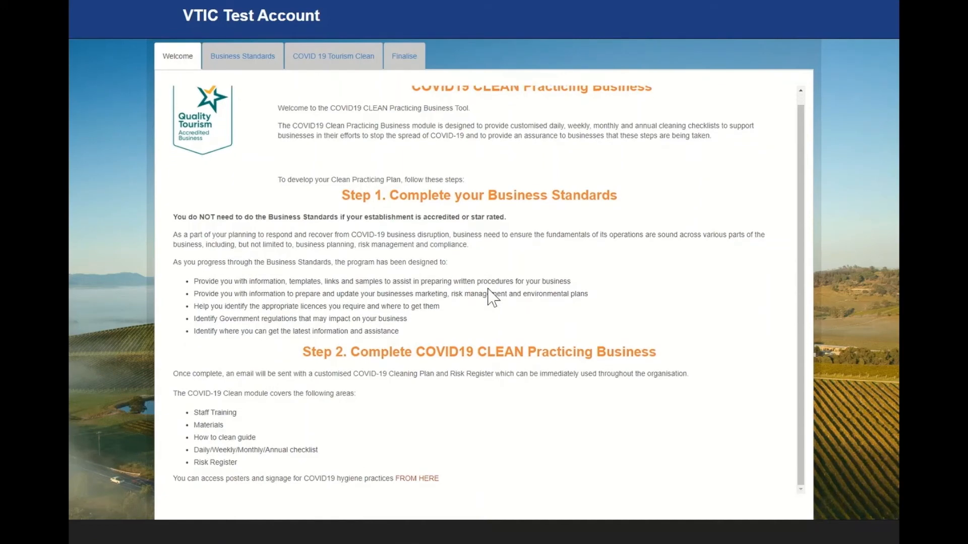
pyautogui.moveTo(469, 323)
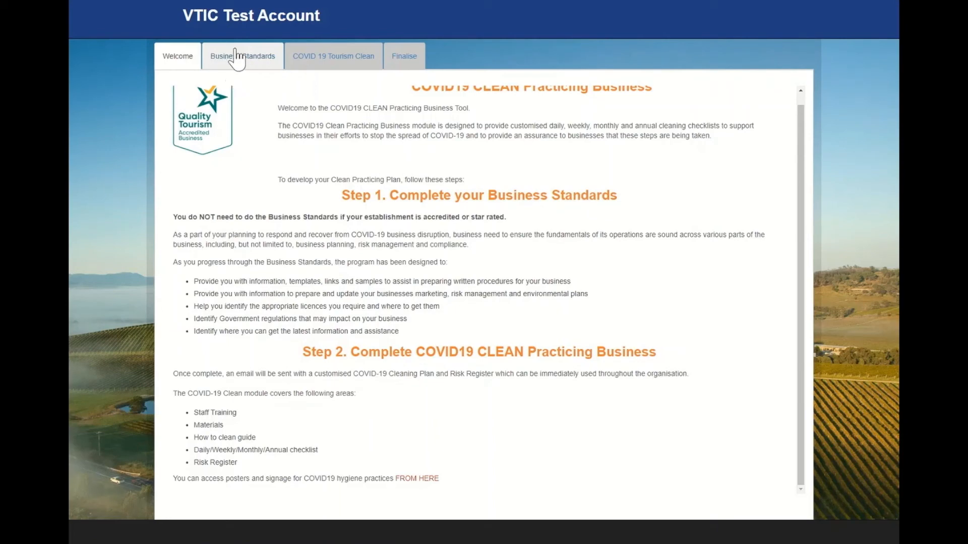
pyautogui.moveTo(233, 59)
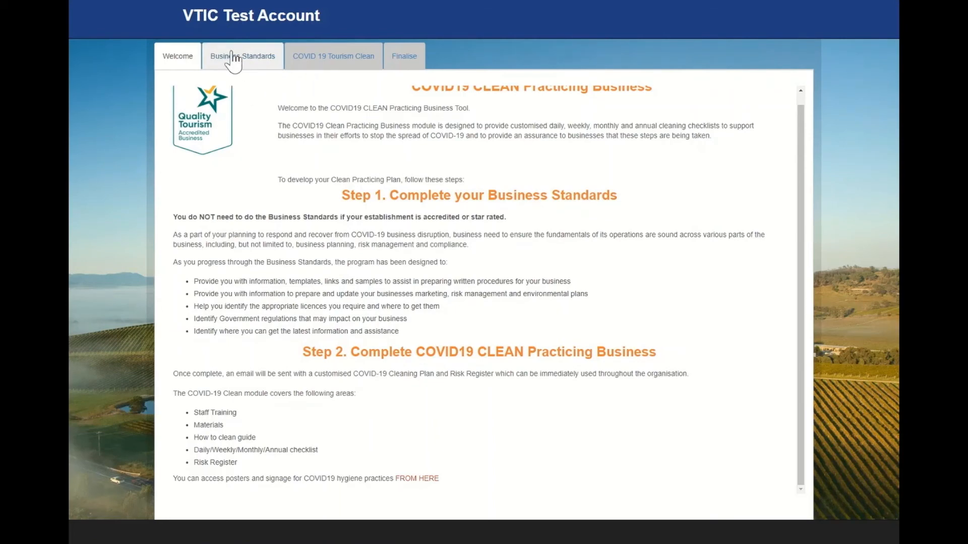
pyautogui.click(242, 55)
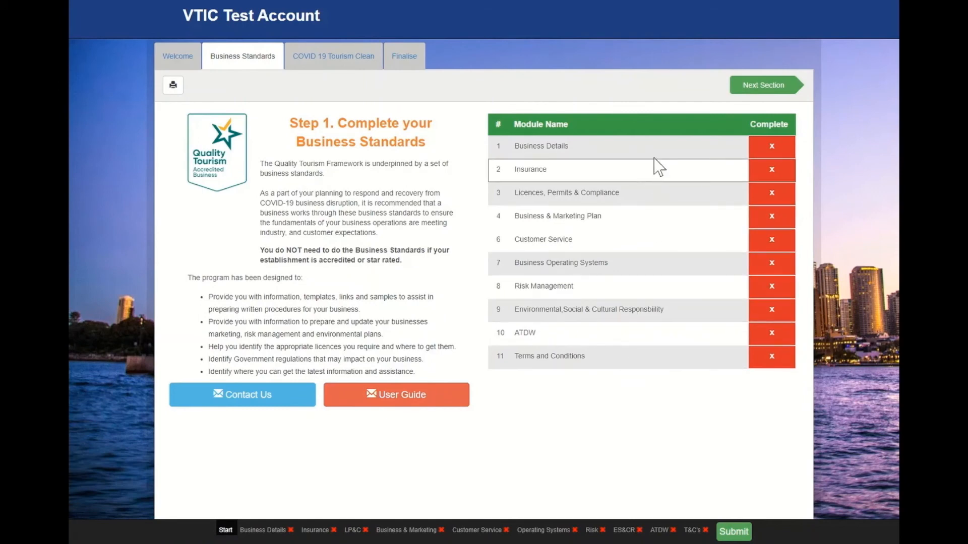
pyautogui.moveTo(652, 198)
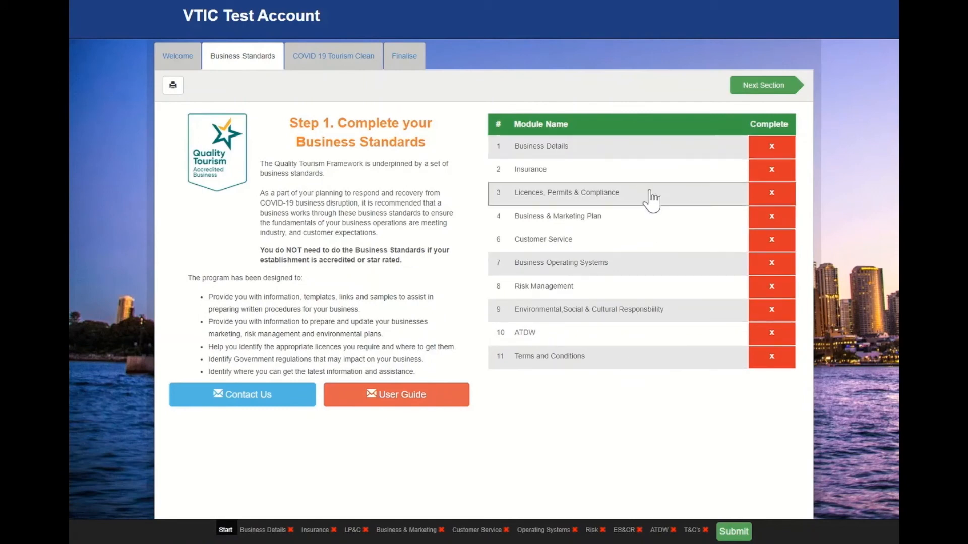
pyautogui.moveTo(764, 90)
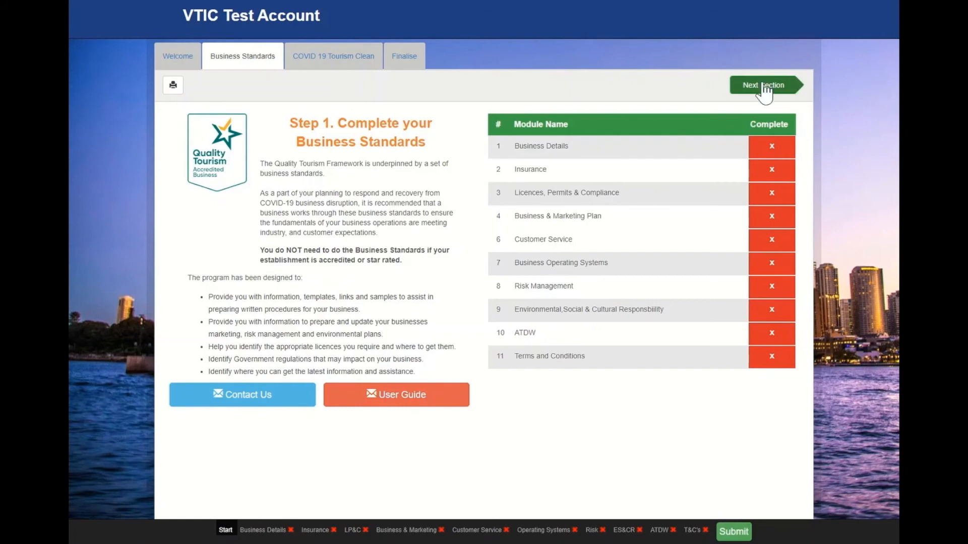
pyautogui.moveTo(432, 391)
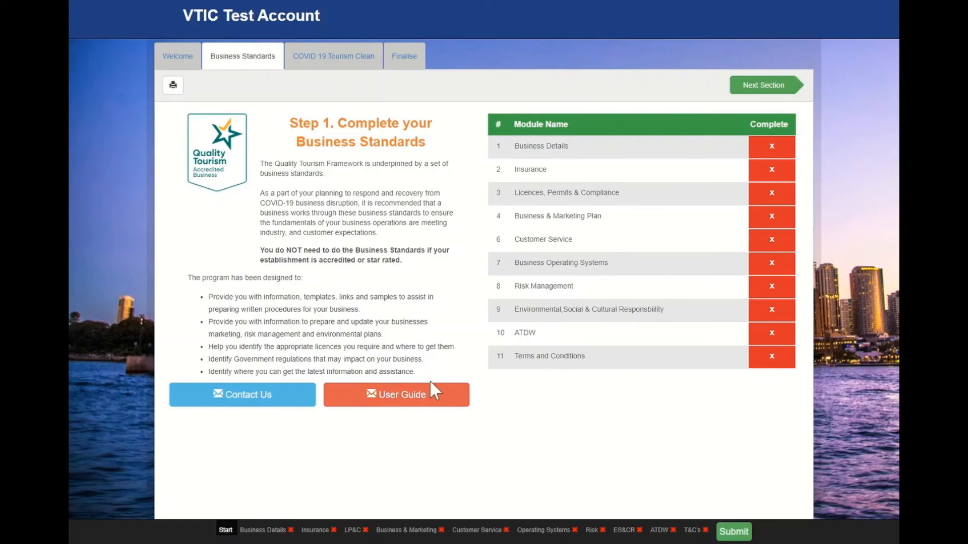
pyautogui.moveTo(351, 530)
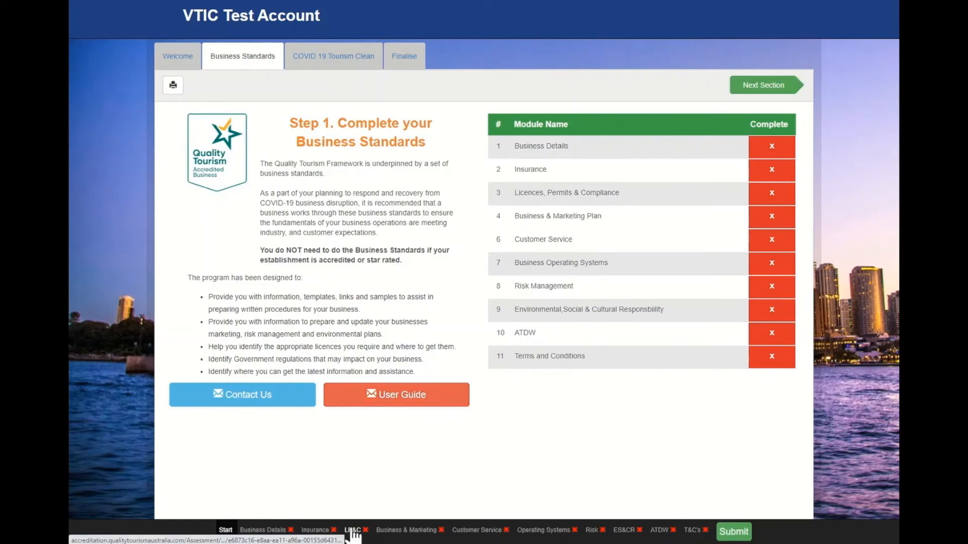
pyautogui.moveTo(262, 530)
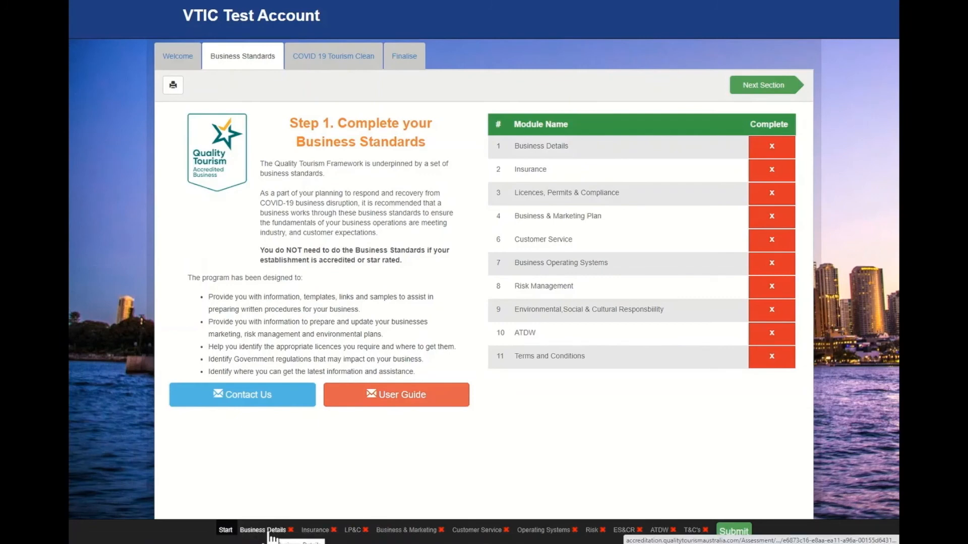
pyautogui.moveTo(407, 530)
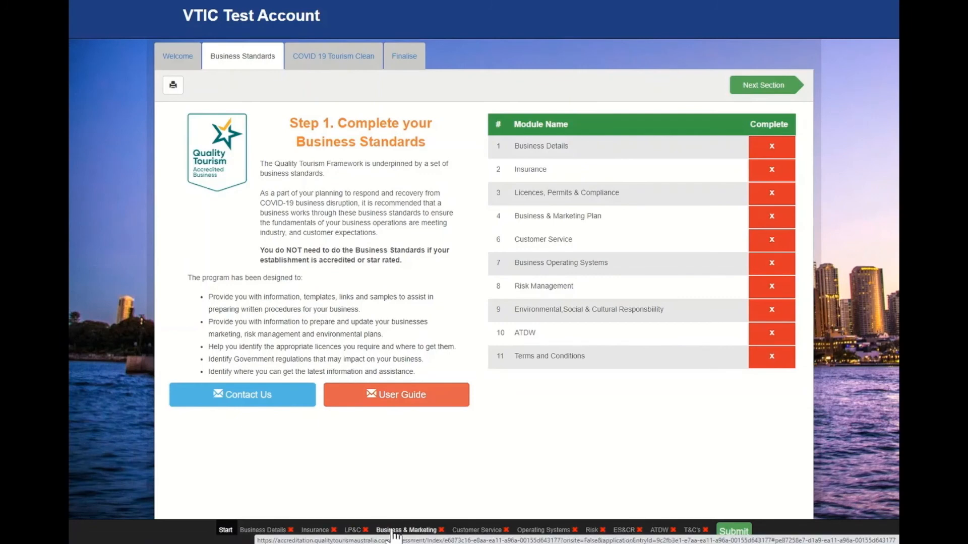
# Step: Open 'Business & Marketing' from the bottom navigation bar
pyautogui.click(405, 530)
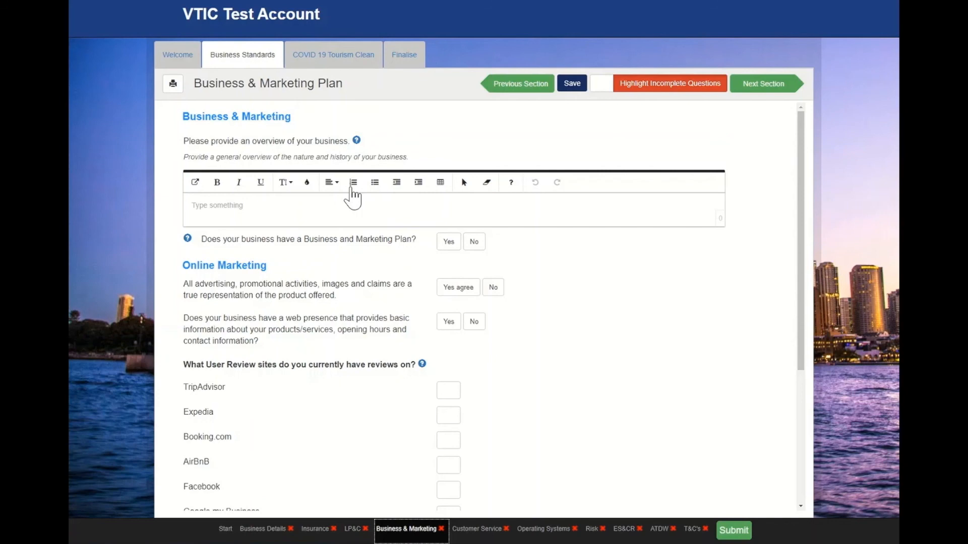
pyautogui.moveTo(360, 159)
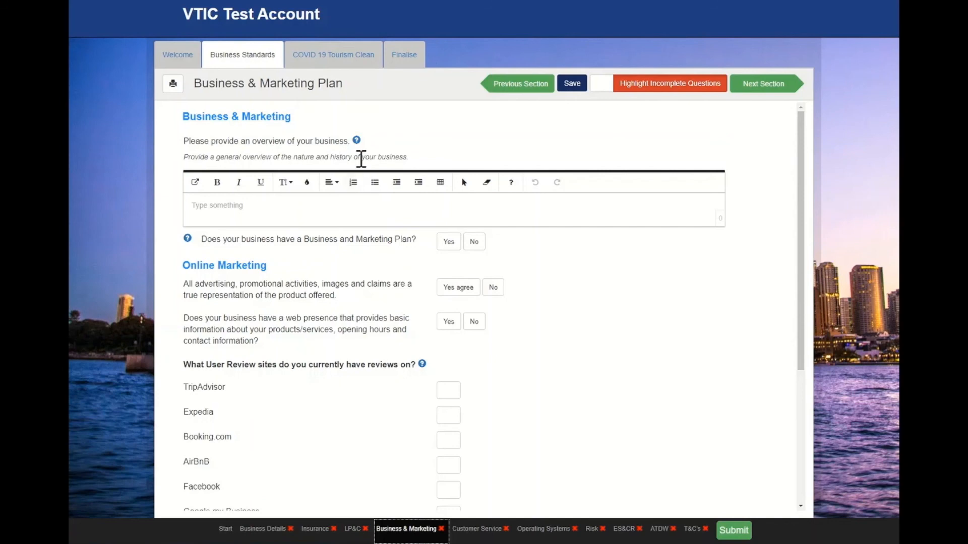